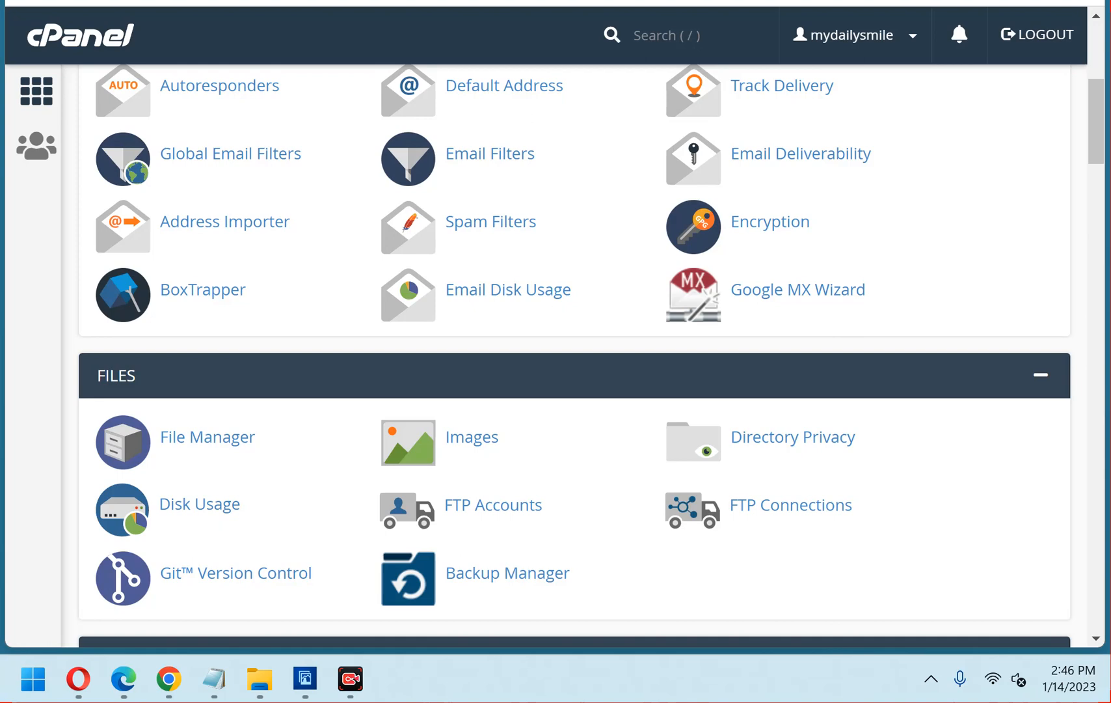
Launch File Manager from the Files section of the cPanel home page.
{"action": "left_click", "coordinate": [207, 437]}
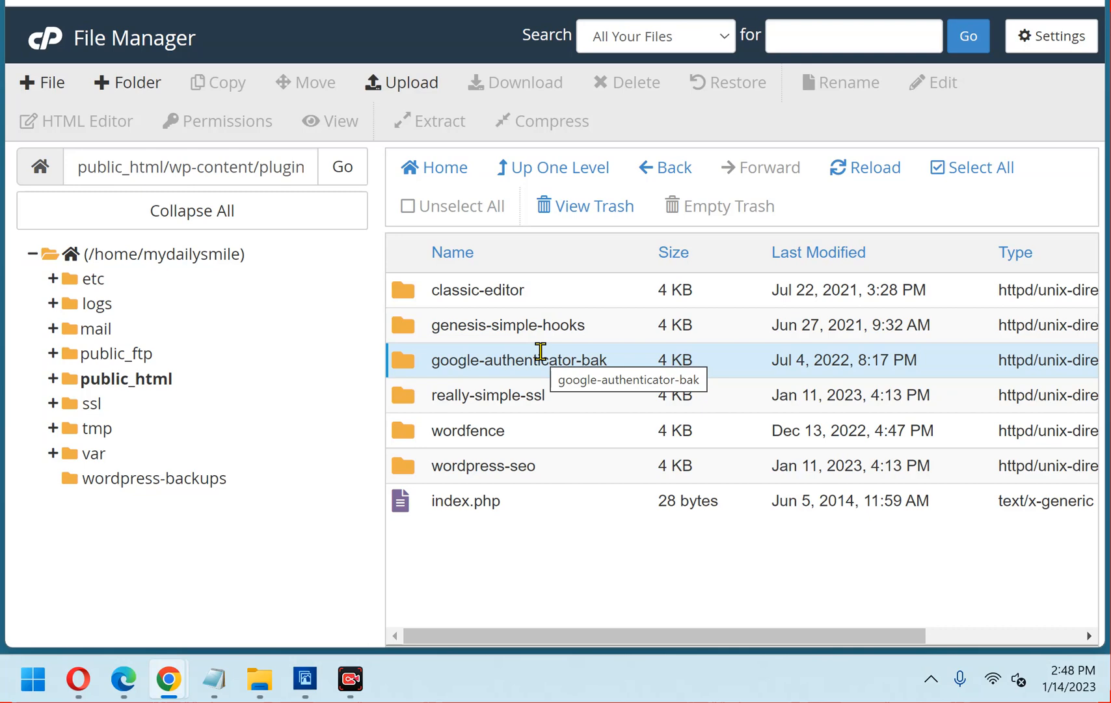